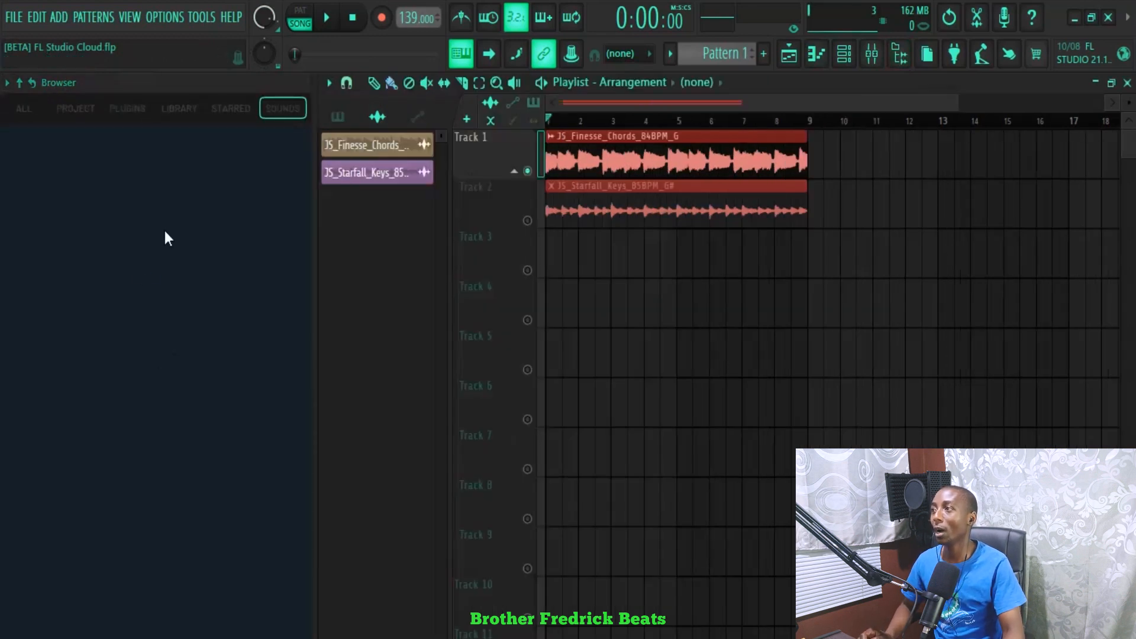
Bring up the FL Cloud Sounds Discover page from the browser's Sounds tab
left_click(283, 108)
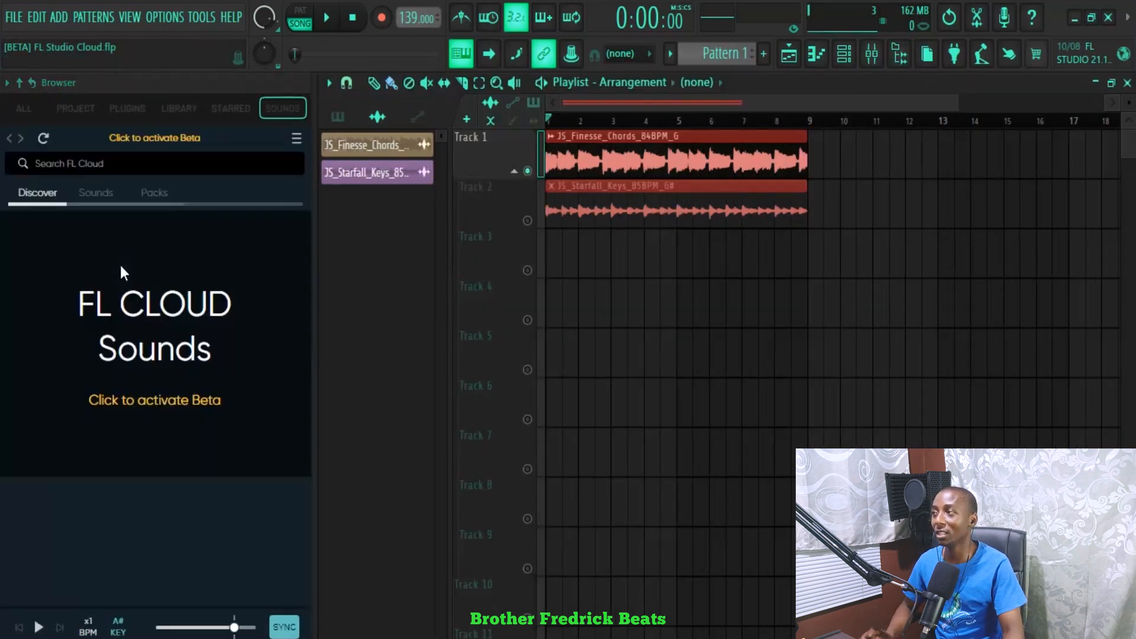
left_click(154, 400)
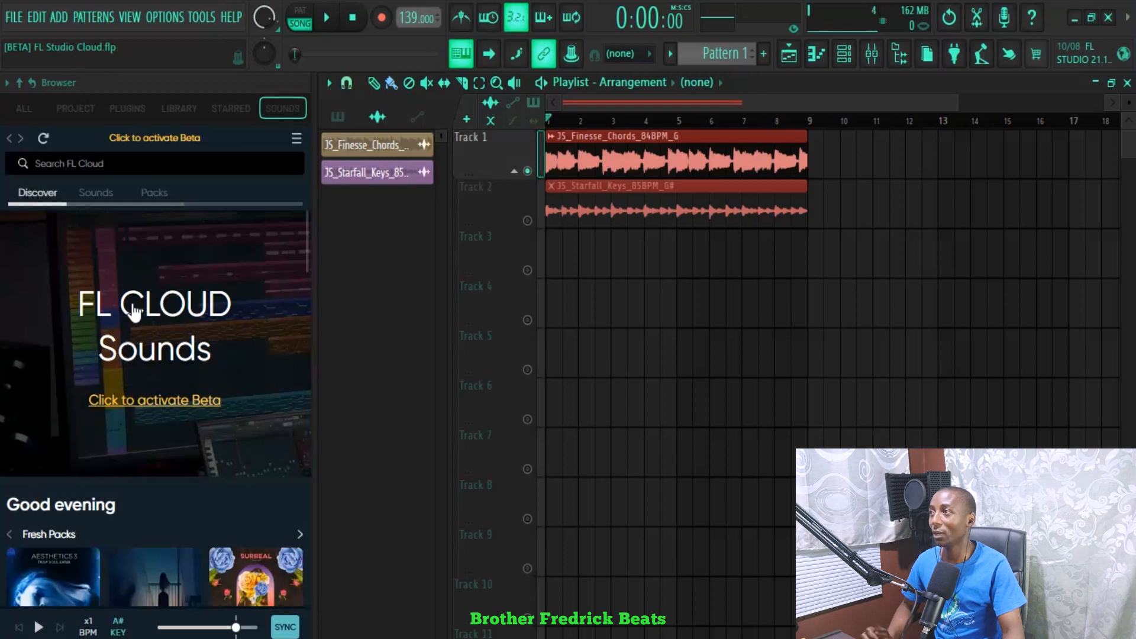
mouse_move(119, 280)
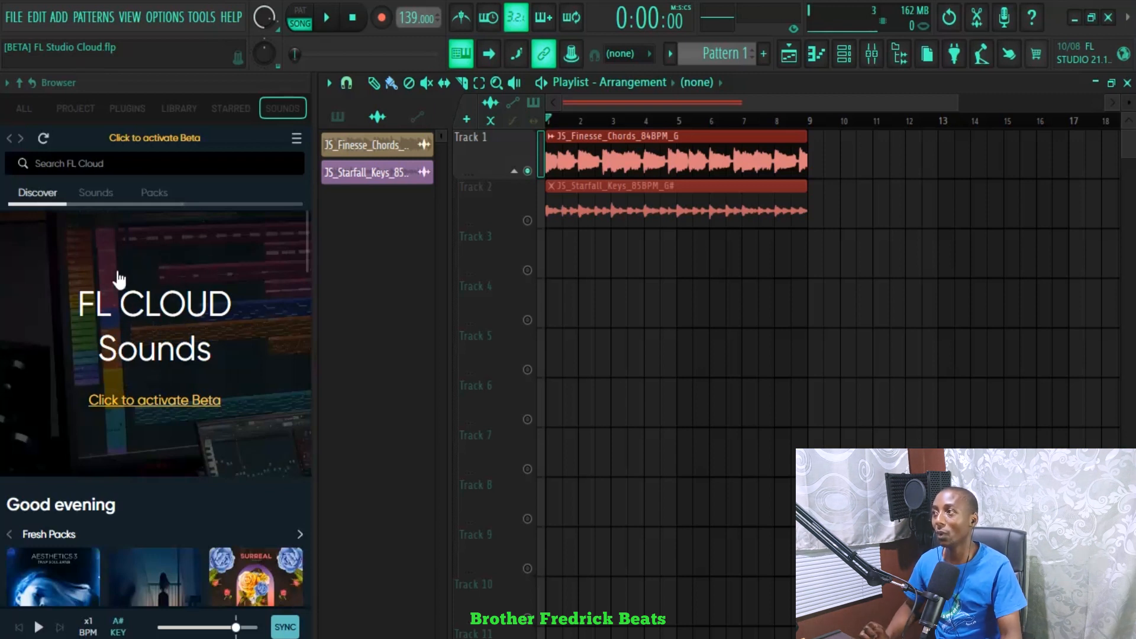
mouse_move(224, 348)
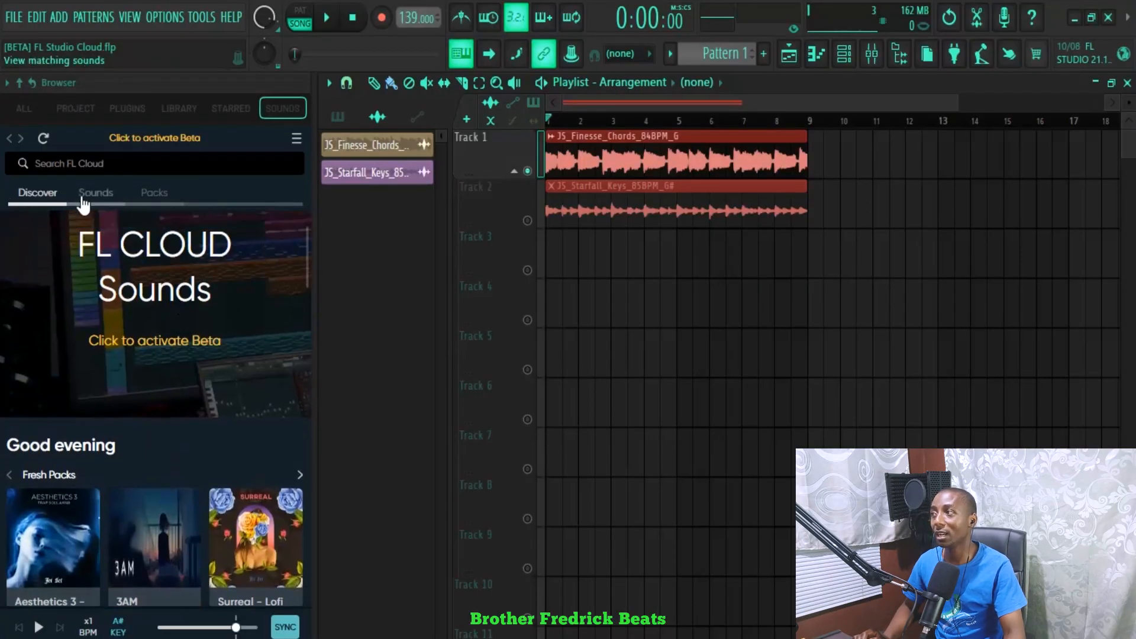
Switch to the FL Cloud Packs tab and scroll through packs like Afro Trap & Vocals Vol 1
left_click(96, 193)
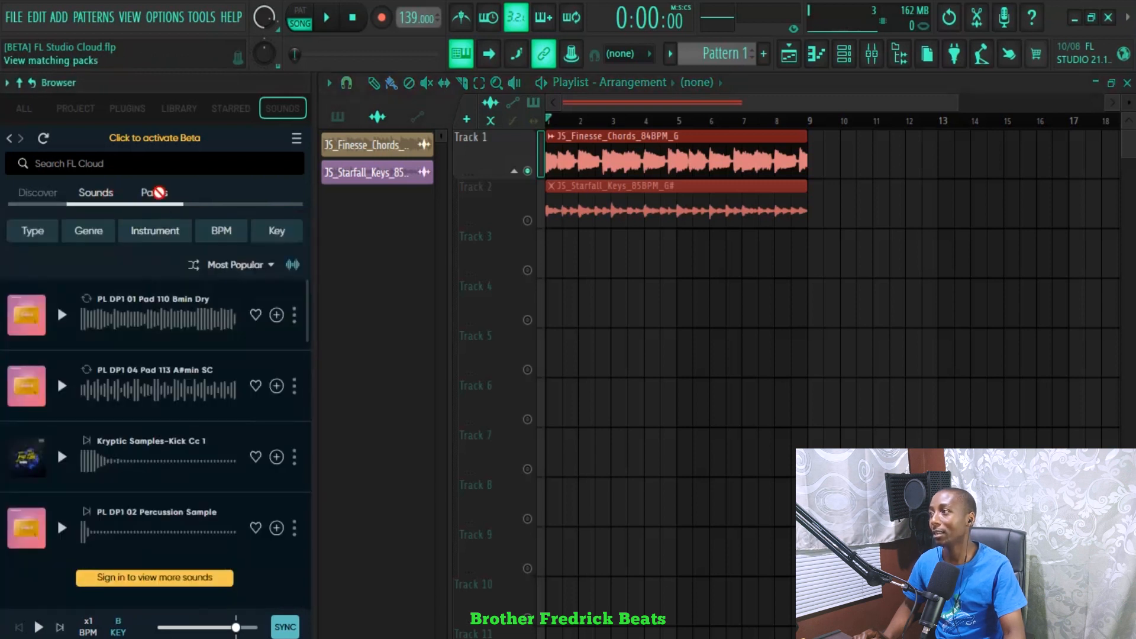
left_click(153, 192)
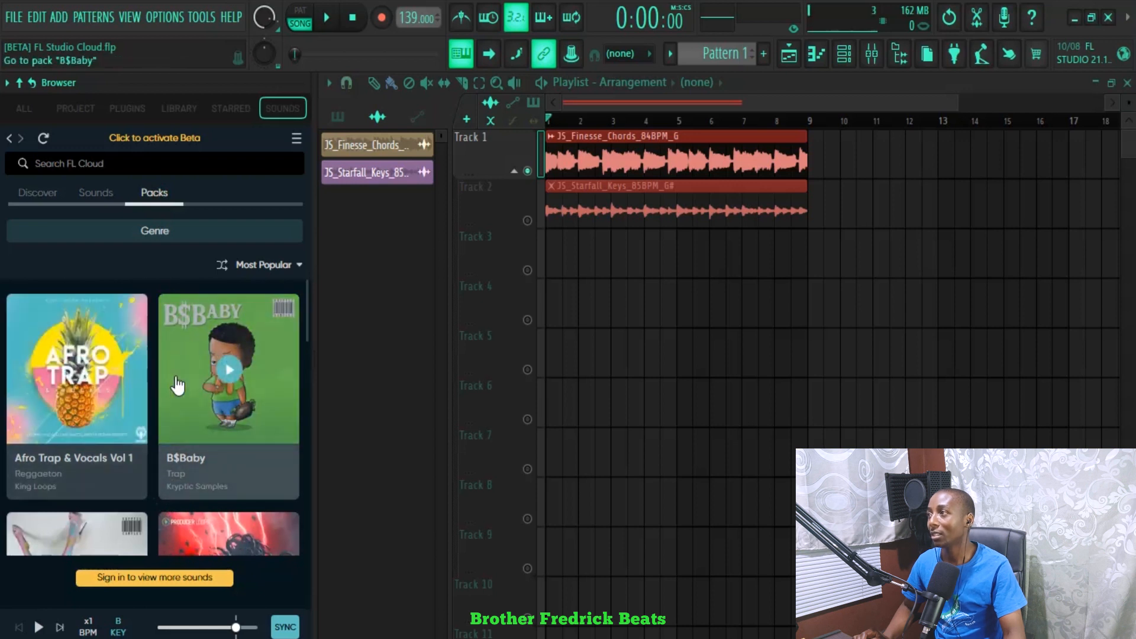
scroll("down", 3)
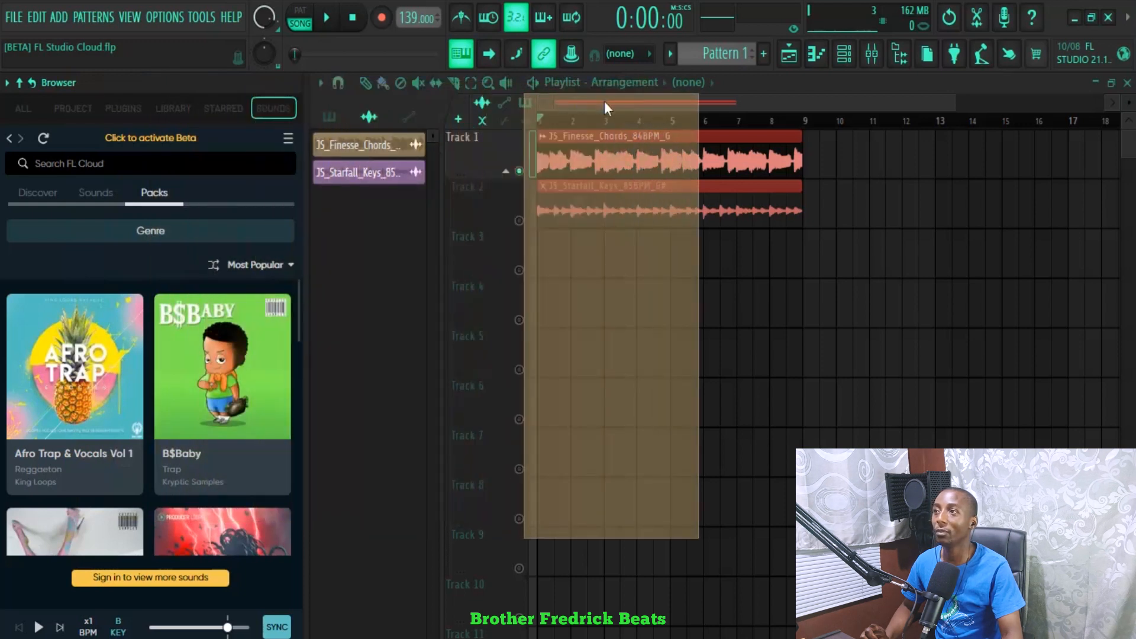
Return to the individual FL Cloud sounds list with PL DP1 pads and a Kryptic kick
left_click(94, 193)
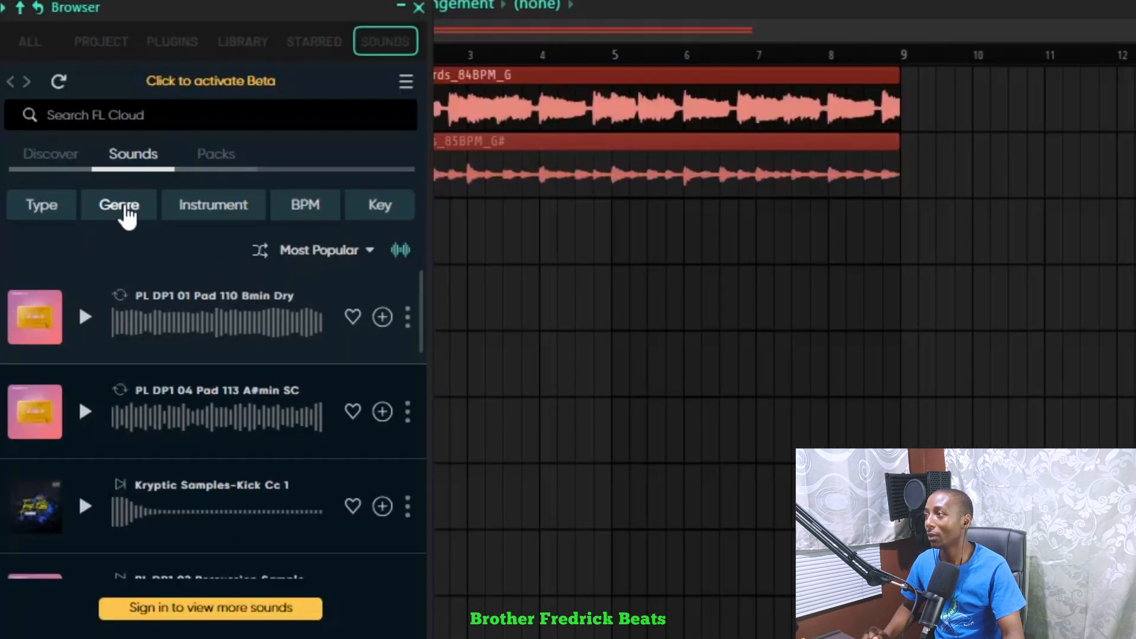
left_click(118, 205)
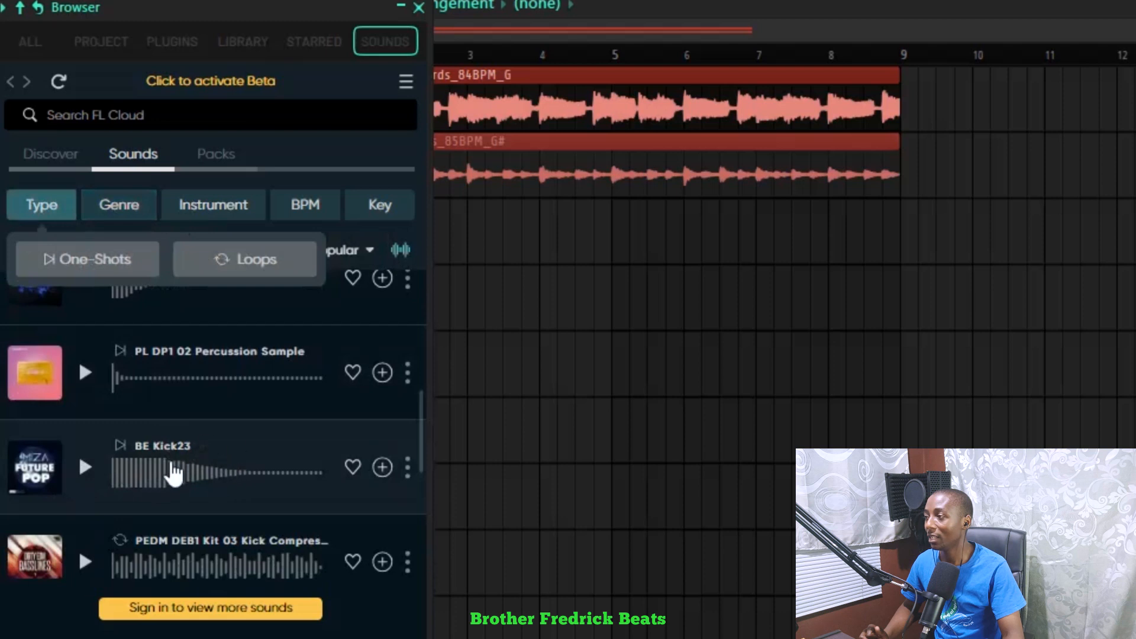
mouse_move(134, 547)
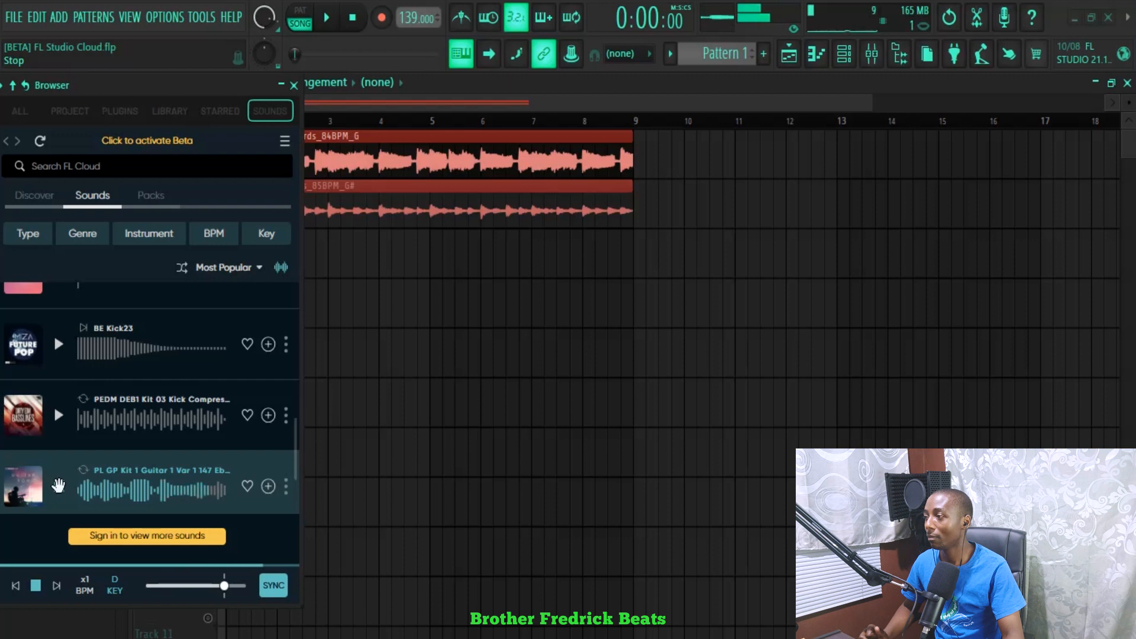
left_click(58, 485)
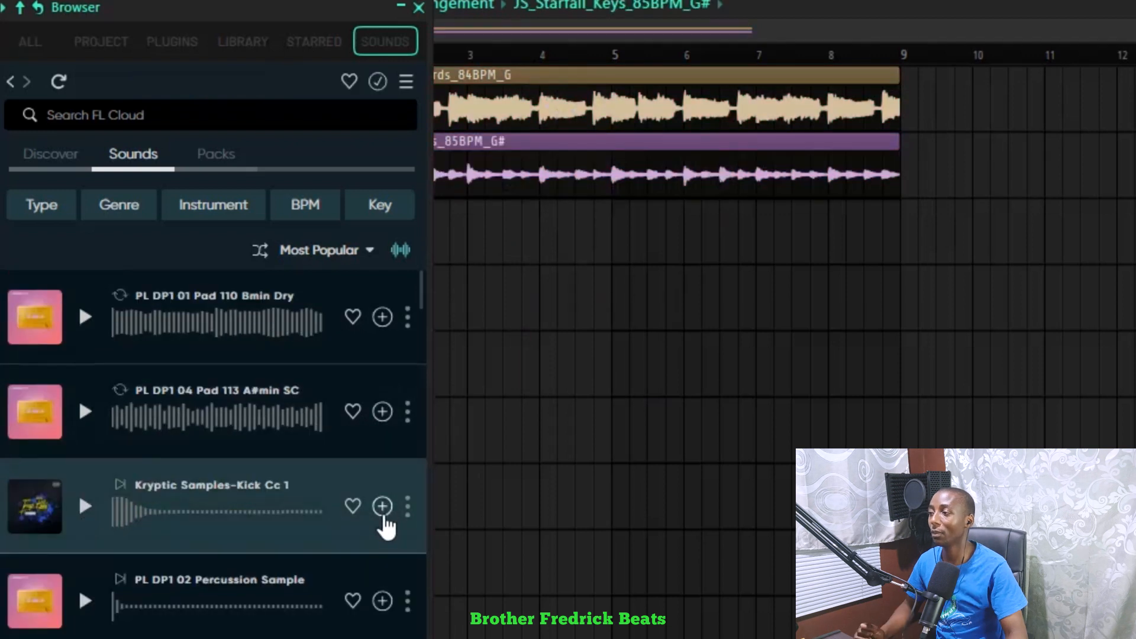
Download Kryptic Samples-Kick Cc 1 onto Track 3 and a PL GP guitar loop onto Track 4
left_click(382, 506)
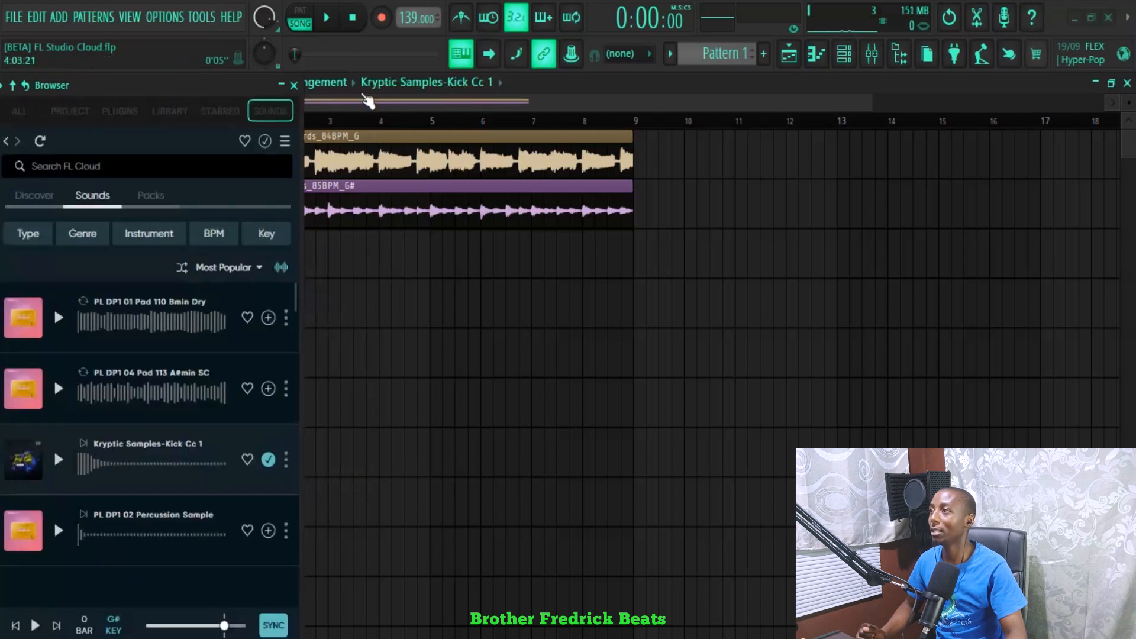
left_click(294, 85)
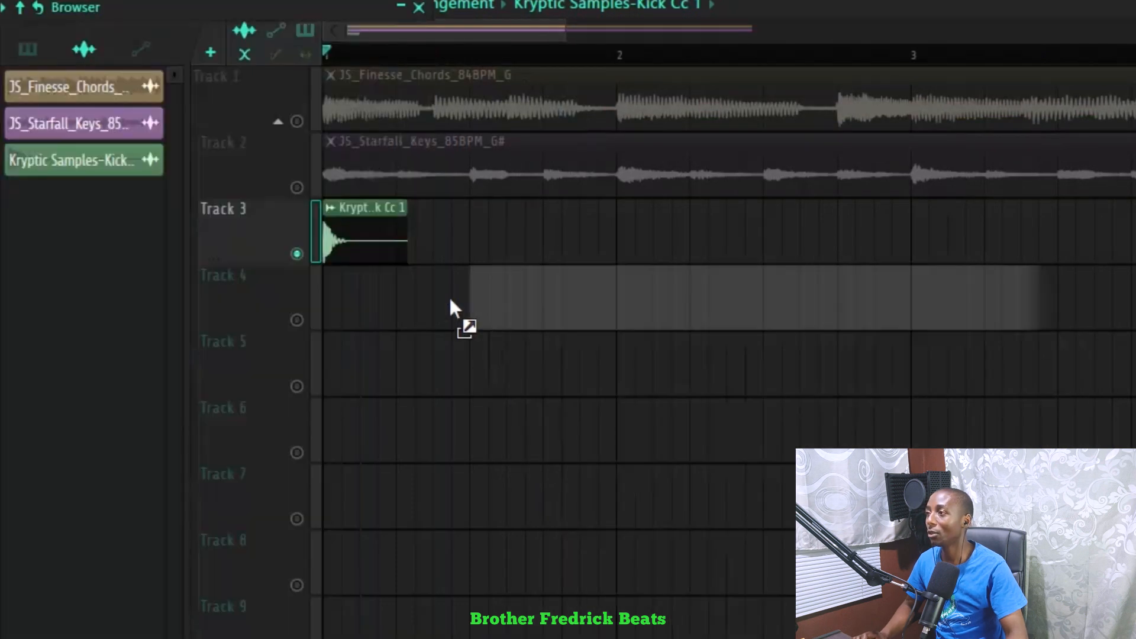
left_click(383, 595)
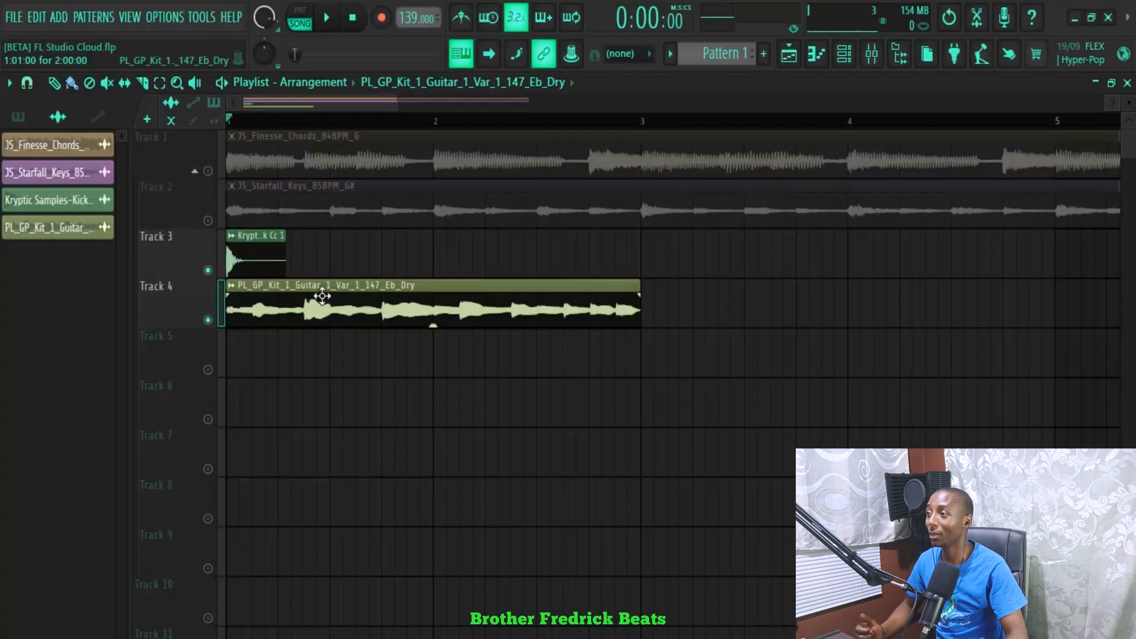
double_click(322, 298)
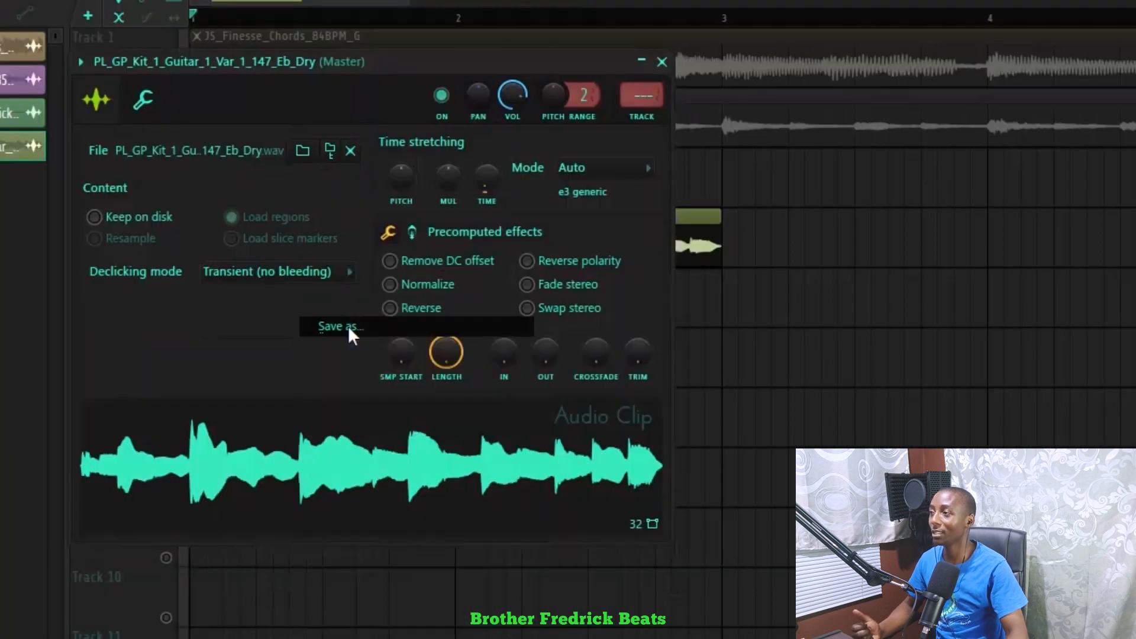
left_click(337, 327)
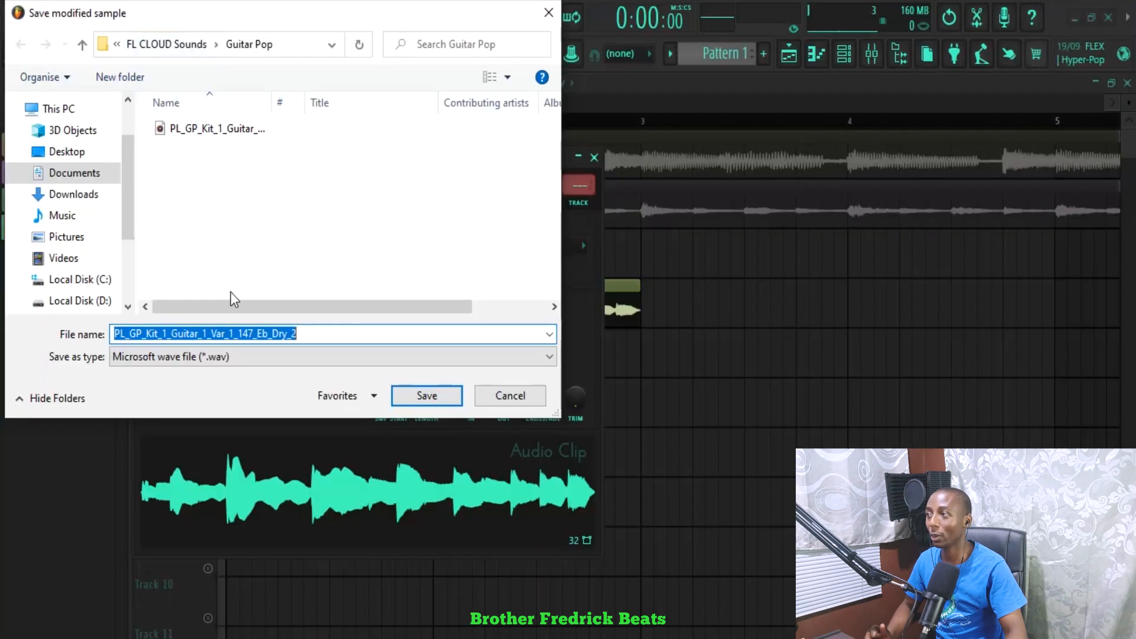
left_click(427, 395)
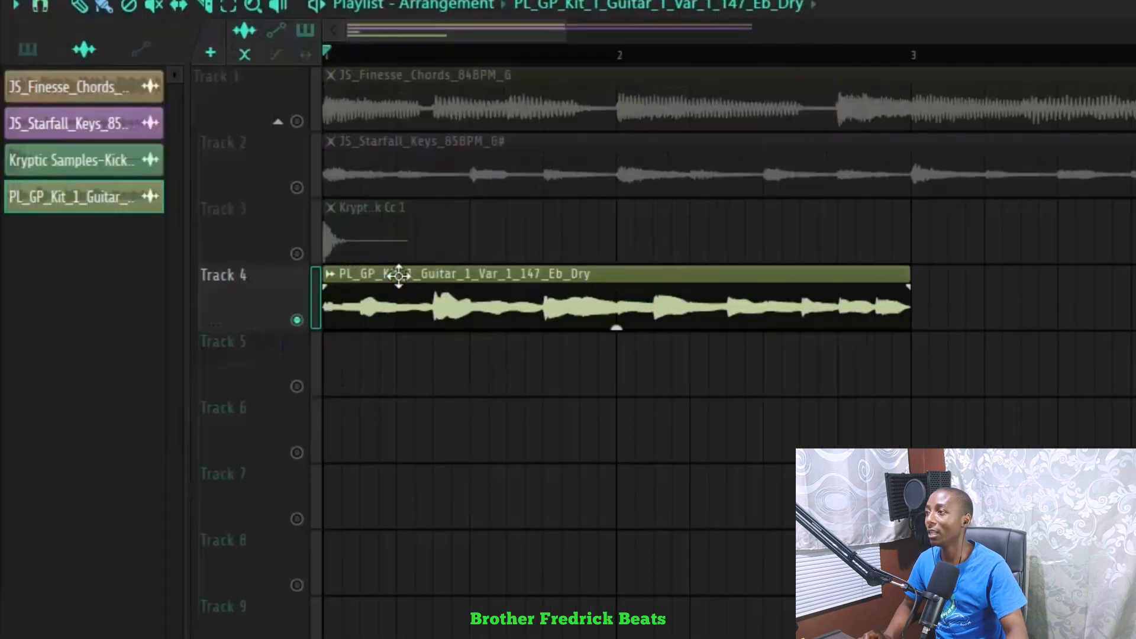
mouse_move(516, 285)
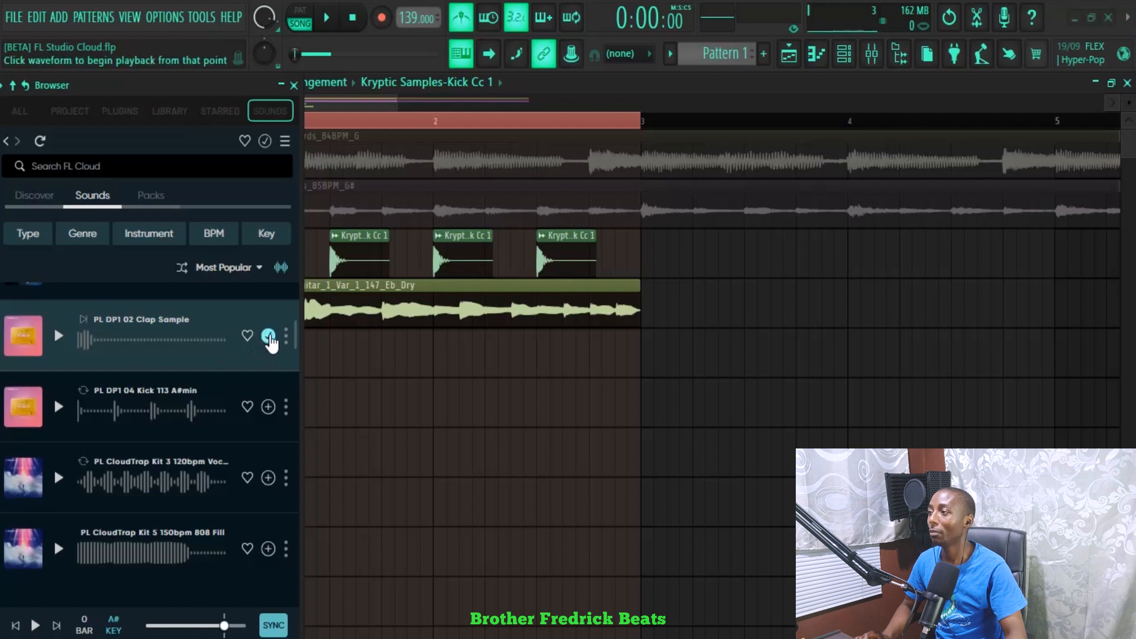
Place four PL DP1 02 Clap Sample hits on Track 5
left_click(269, 335)
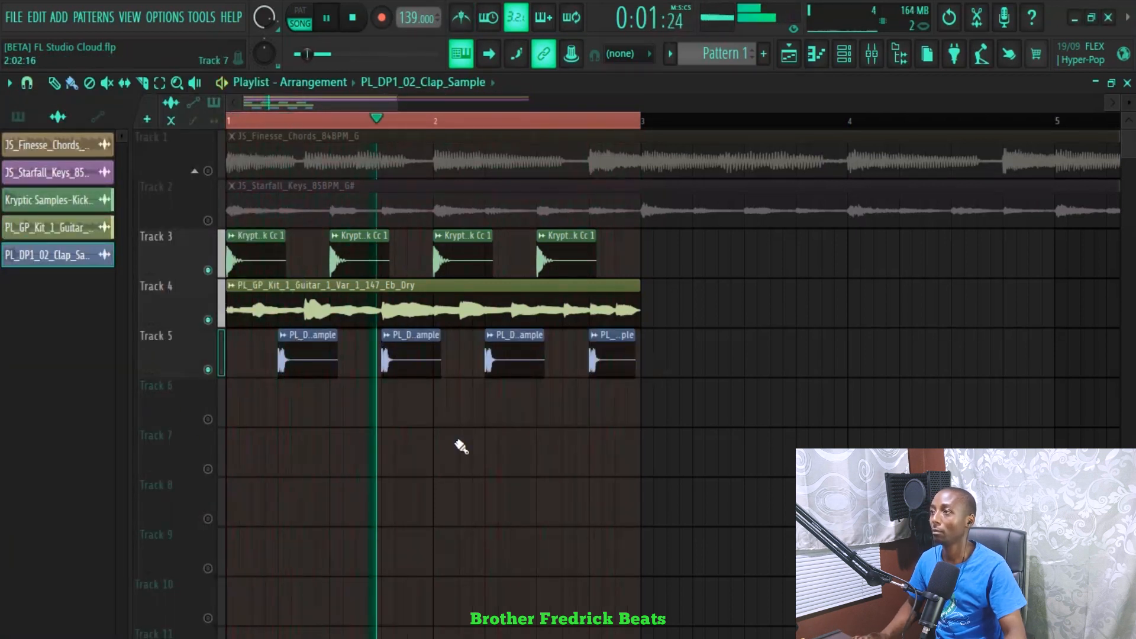